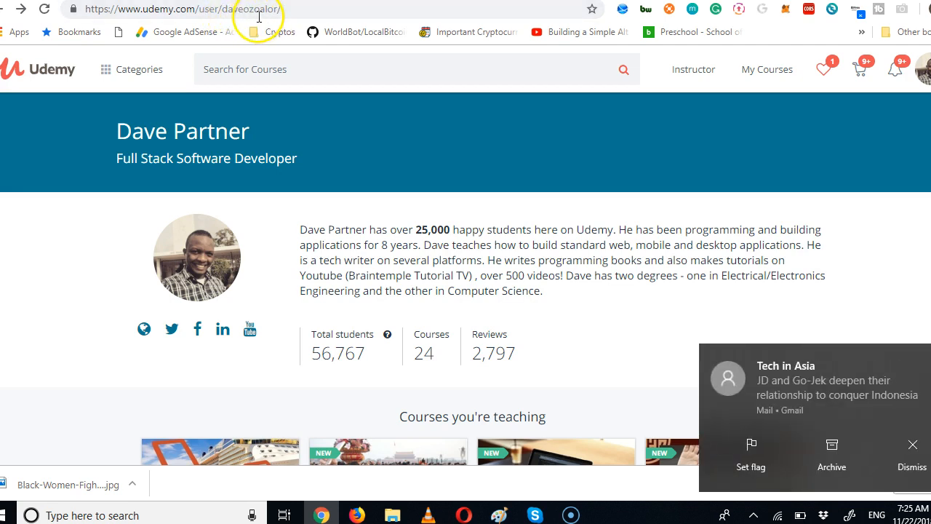
- Scroll to the instructor's student, course and review totals and select the 24 courses count
{"action": "double_click", "coordinate": [254, 9]}
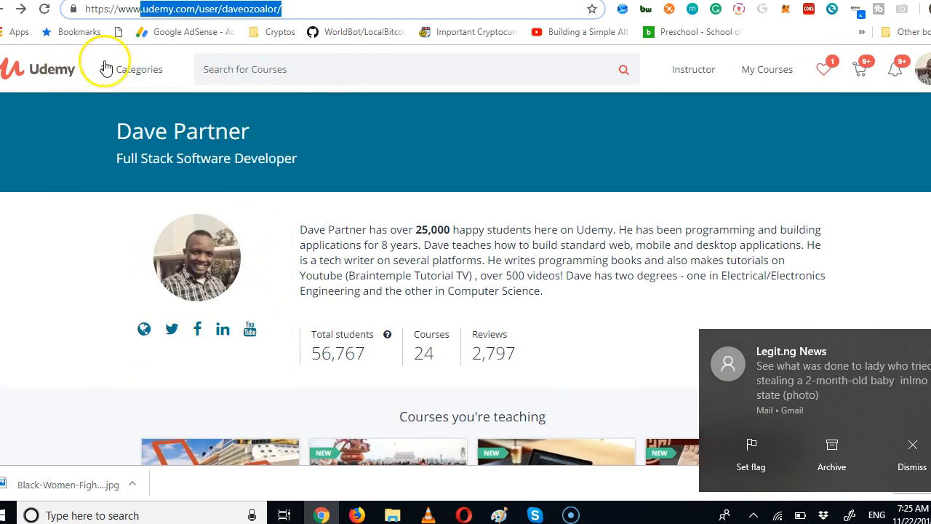
{"action": "mouse_move", "coordinate": [134, 130]}
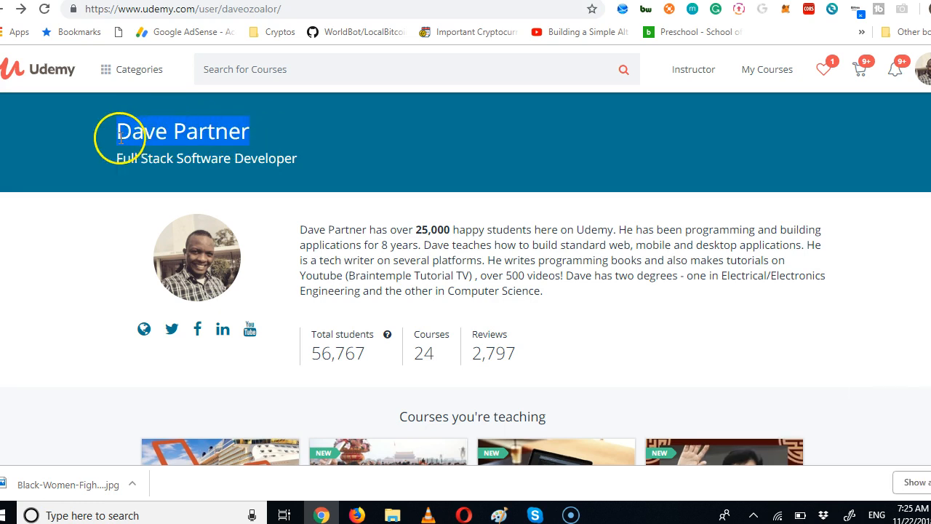
{"action": "scroll", "scroll_direction": "down", "scroll_amount": 3}
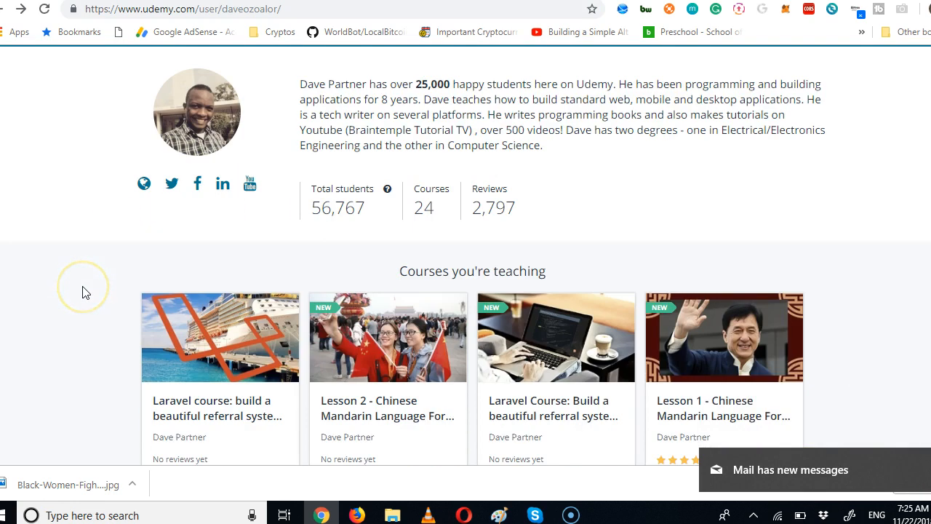
{"action": "mouse_move", "coordinate": [357, 205]}
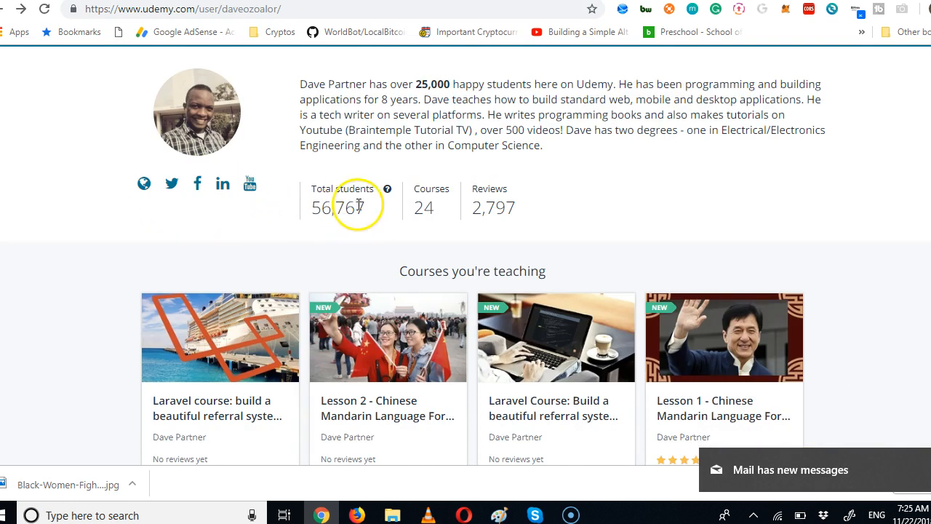
{"action": "double_click", "coordinate": [338, 207]}
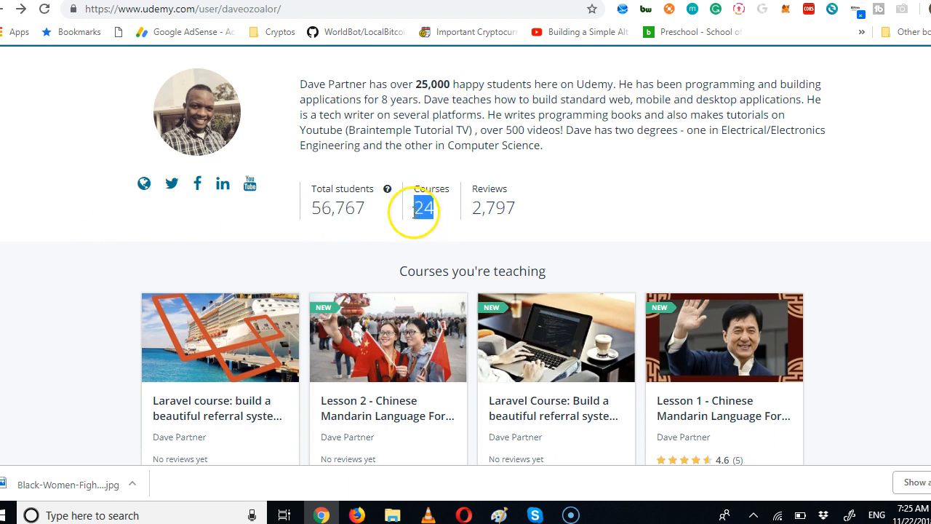
- Scroll down through the first row of taught courses to see titles, ratings and prices
{"action": "scroll", "scroll_direction": "down", "scroll_amount": 3}
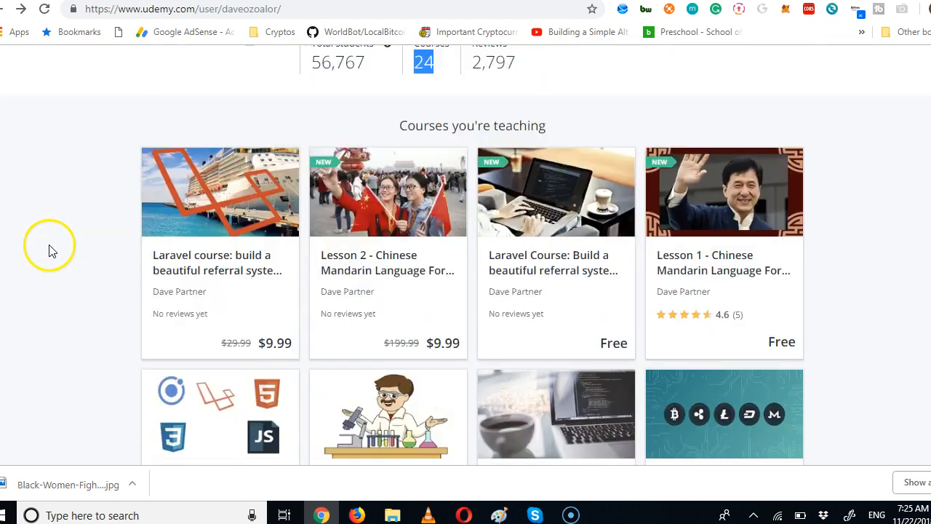
{"action": "scroll", "scroll_direction": "down", "scroll_amount": 3}
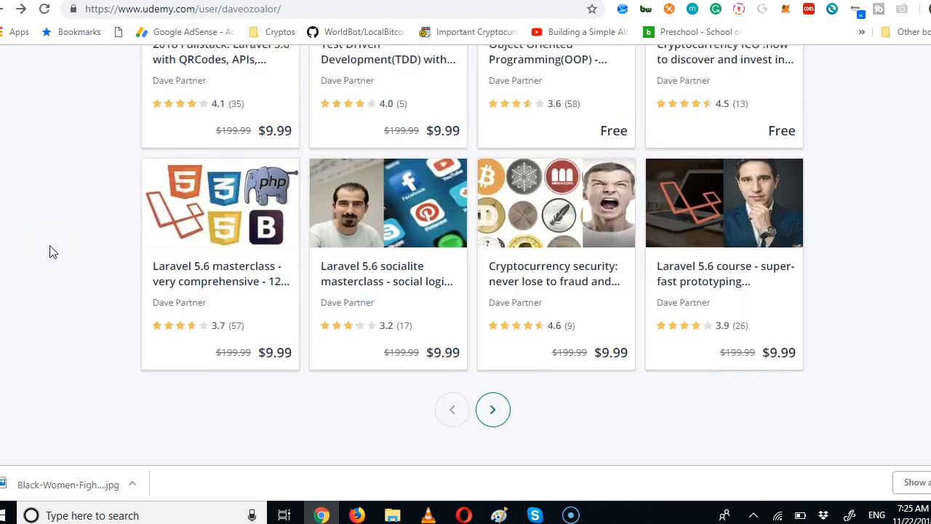
{"action": "scroll", "scroll_direction": "down", "scroll_amount": 3}
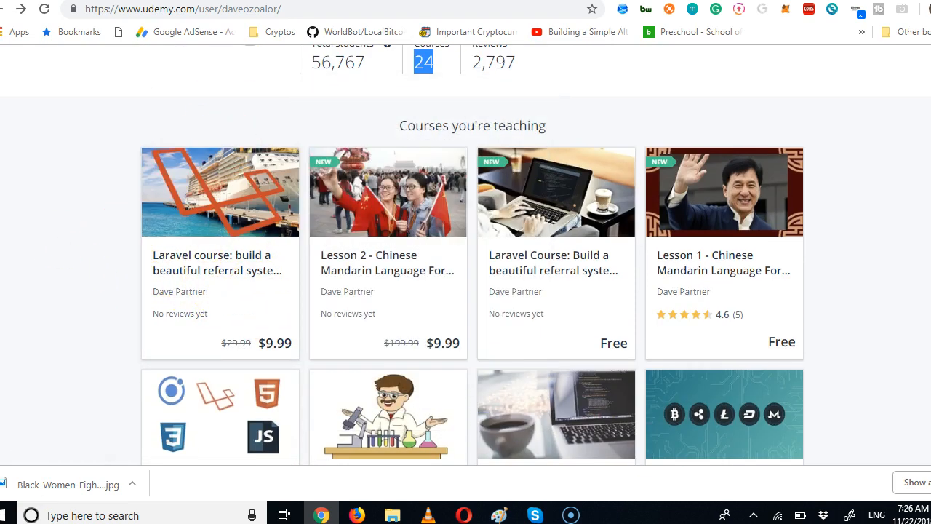
{"action": "mouse_move", "coordinate": [218, 264]}
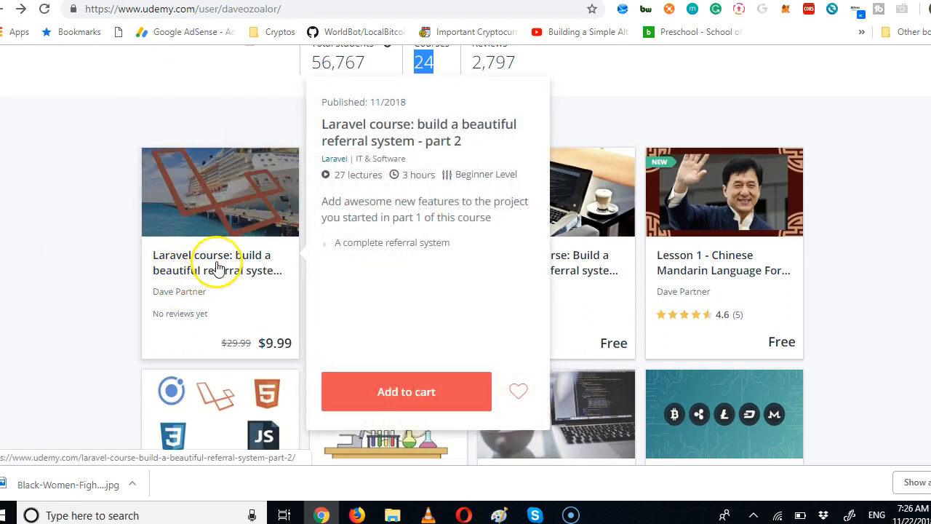
{"action": "mouse_move", "coordinate": [233, 283]}
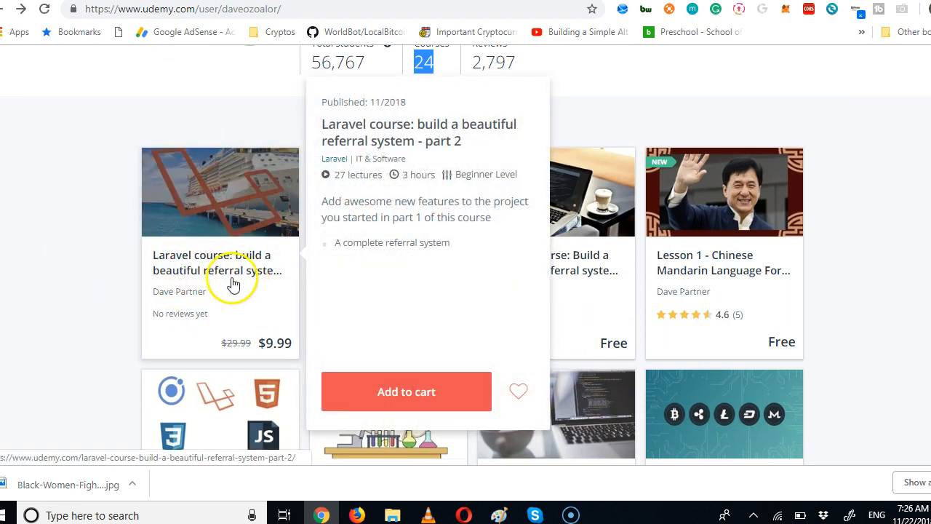
{"action": "mouse_move", "coordinate": [208, 275]}
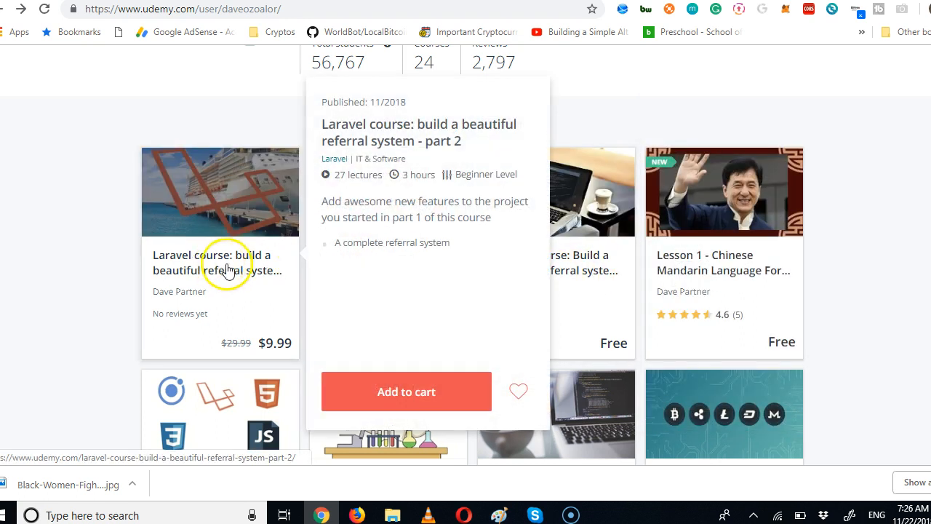
{"action": "mouse_move", "coordinate": [459, 133]}
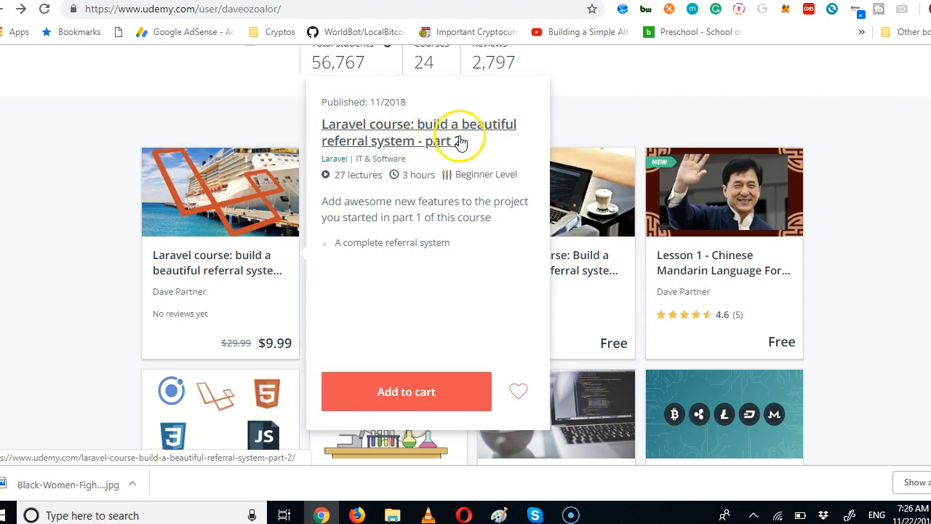
{"action": "mouse_move", "coordinate": [178, 215]}
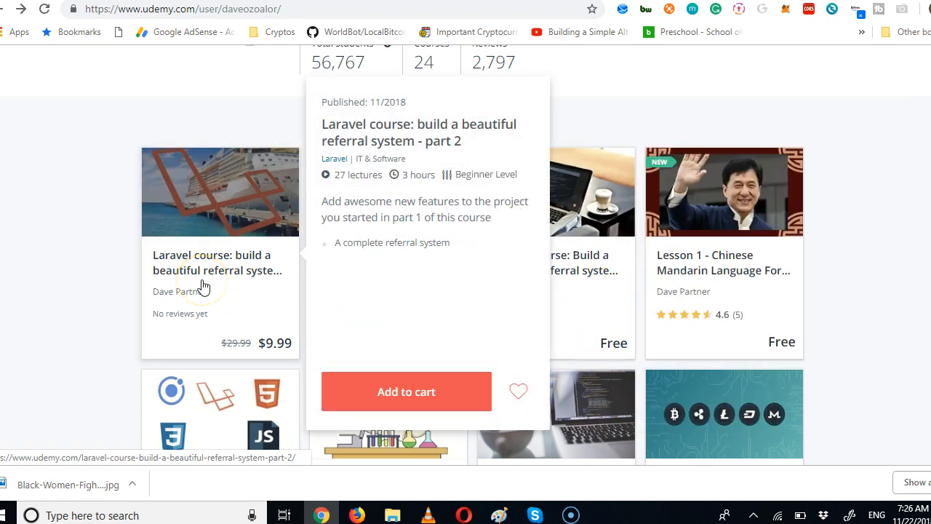
{"action": "mouse_move", "coordinate": [418, 177]}
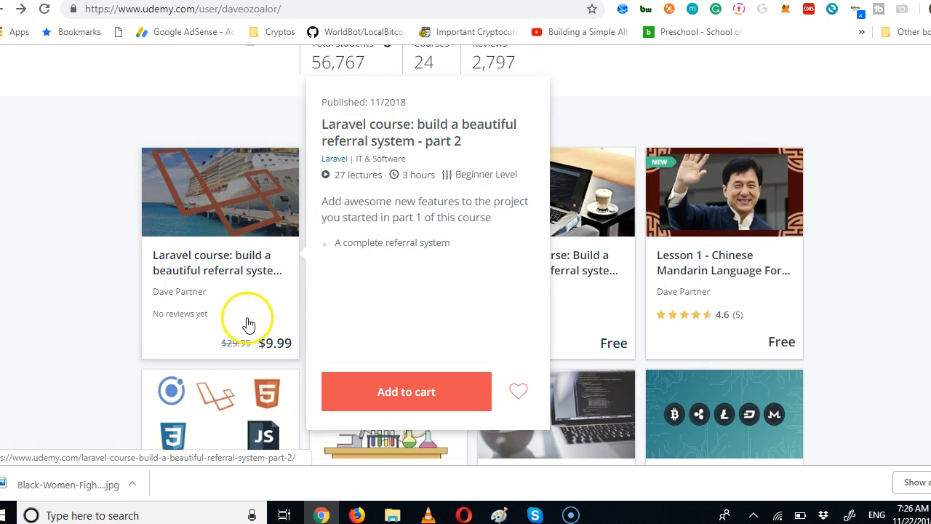
{"action": "mouse_move", "coordinate": [268, 359]}
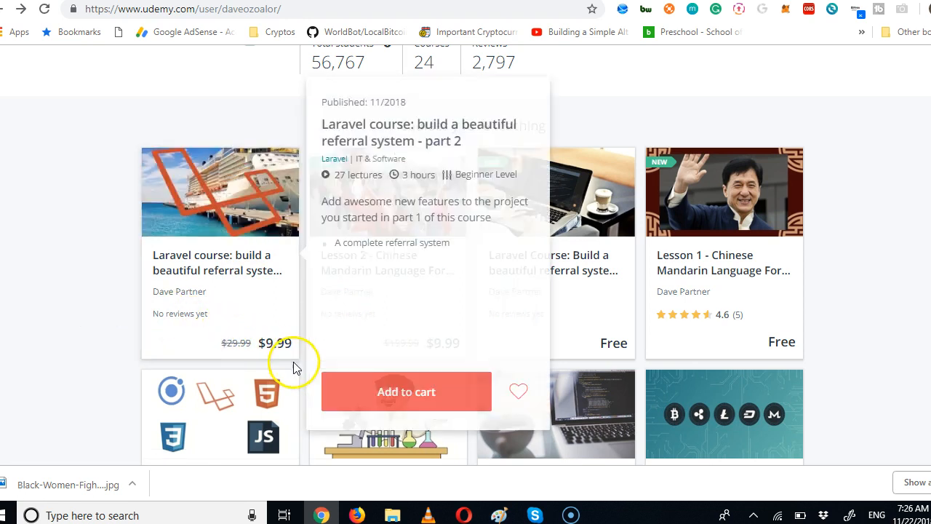
{"action": "mouse_move", "coordinate": [87, 298]}
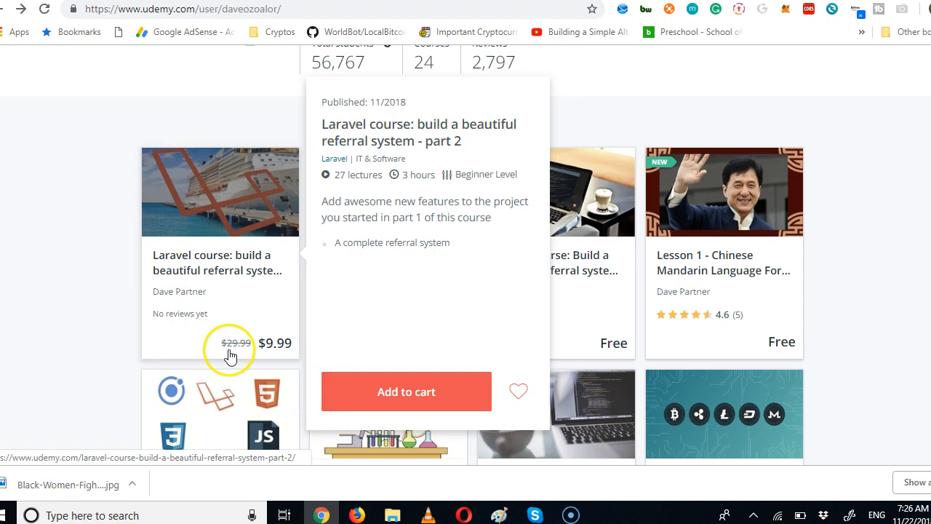
{"action": "mouse_move", "coordinate": [233, 359]}
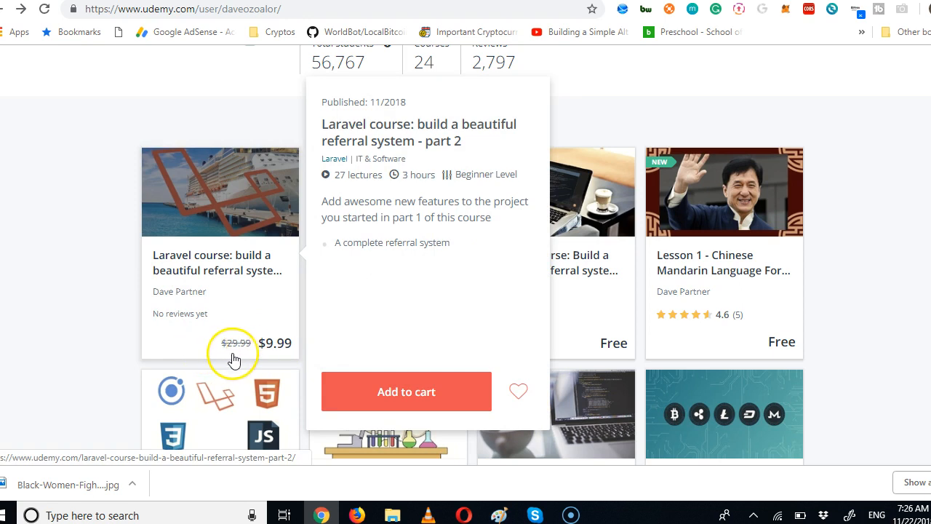
{"action": "mouse_move", "coordinate": [231, 358]}
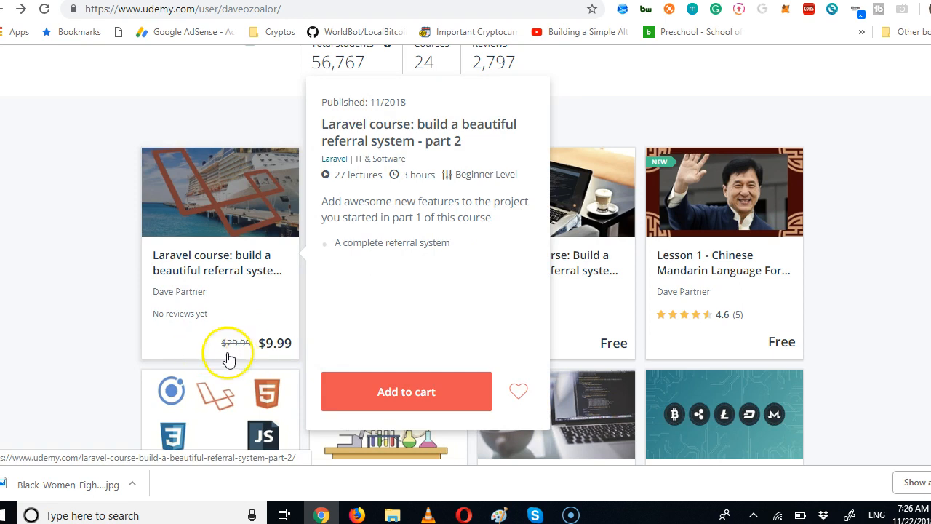
{"action": "mouse_move", "coordinate": [128, 272]}
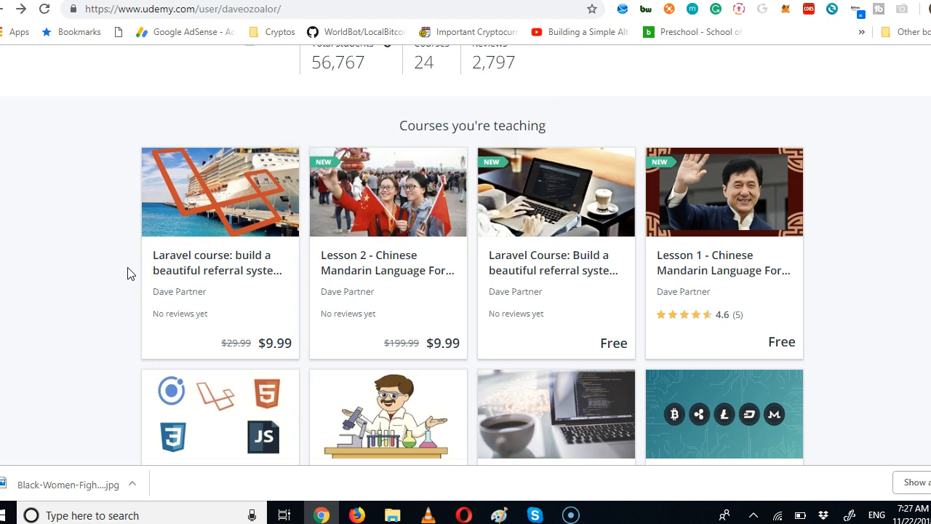
{"action": "mouse_move", "coordinate": [220, 191]}
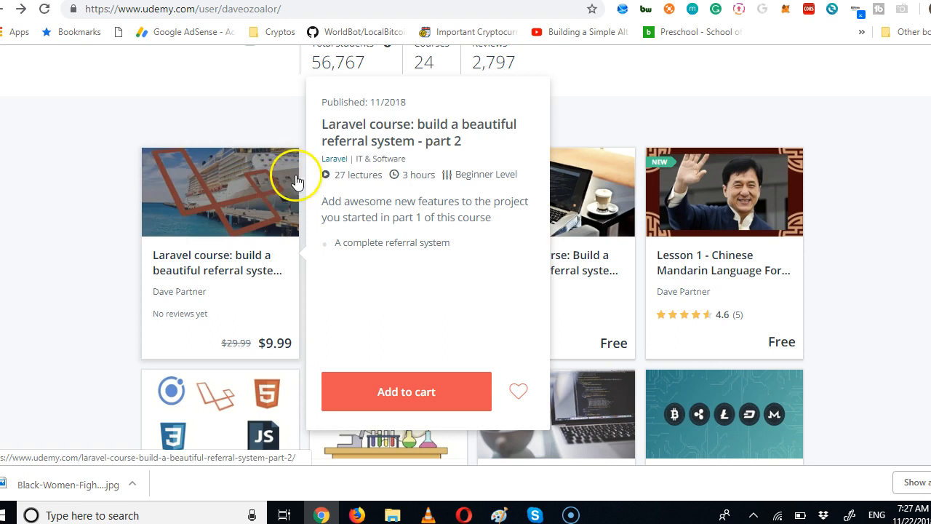
{"action": "mouse_move", "coordinate": [611, 107]}
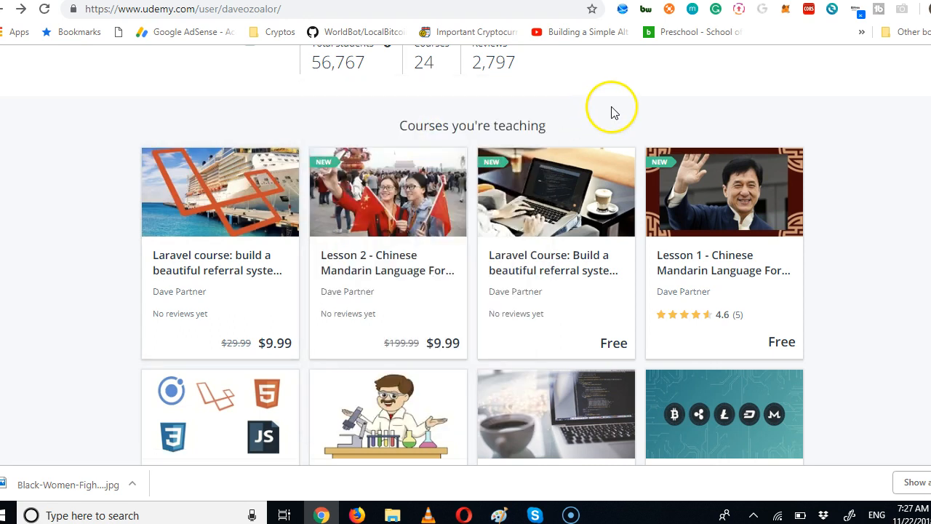
{"action": "mouse_move", "coordinate": [880, 160]}
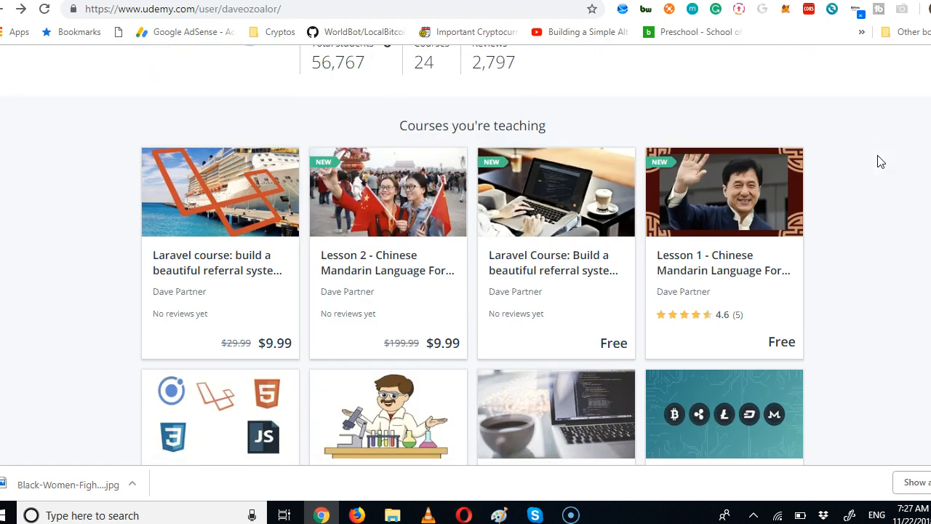
- Scroll down to the second course row with Fullstack Laravel, TDD, OOP and cryptocurrency ICO
{"action": "scroll", "scroll_direction": "down", "scroll_amount": 3}
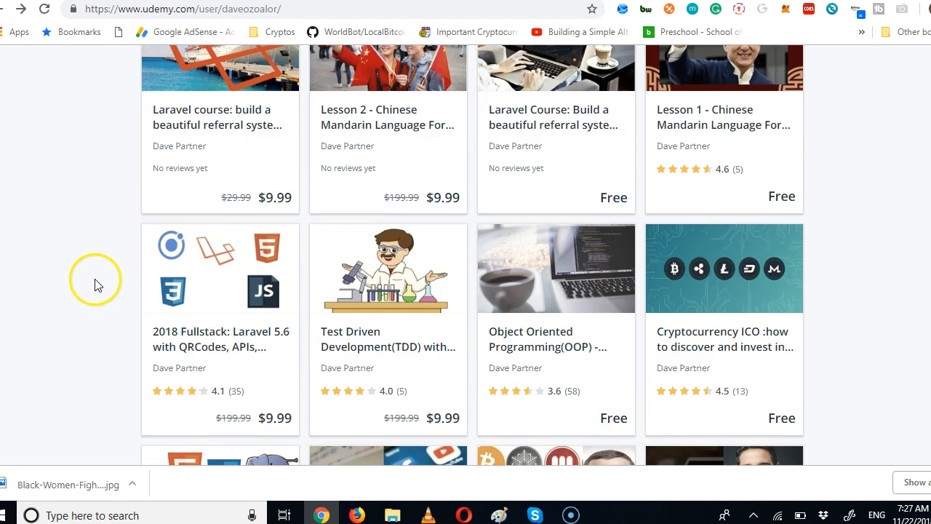
{"action": "mouse_move", "coordinate": [116, 286]}
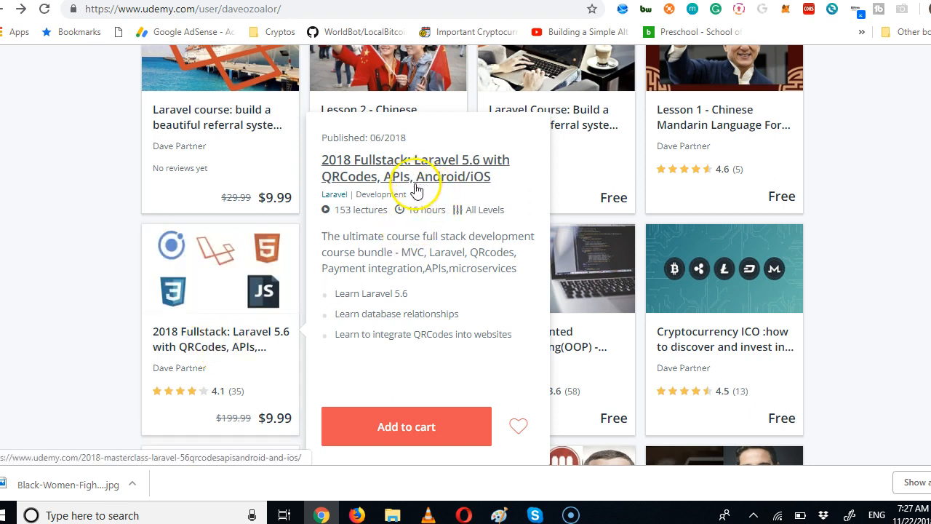
{"action": "mouse_move", "coordinate": [408, 223]}
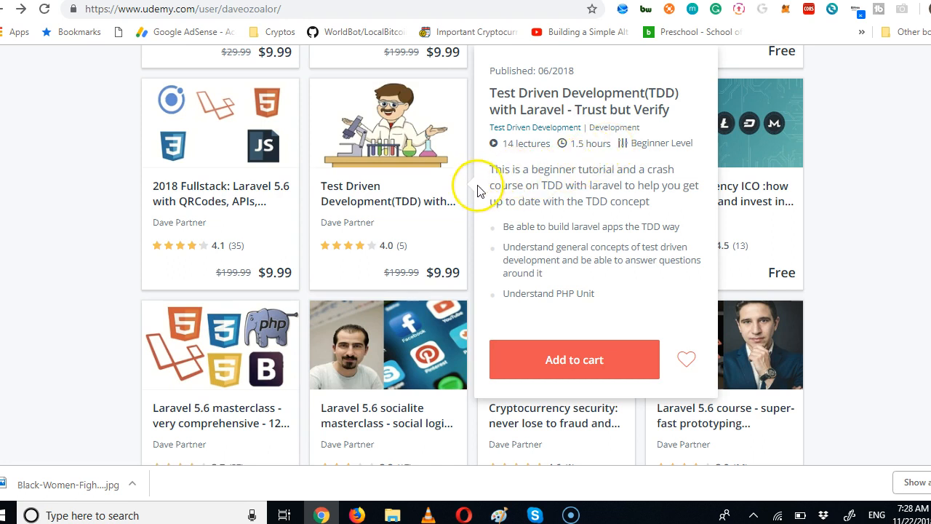
{"action": "mouse_move", "coordinate": [453, 240]}
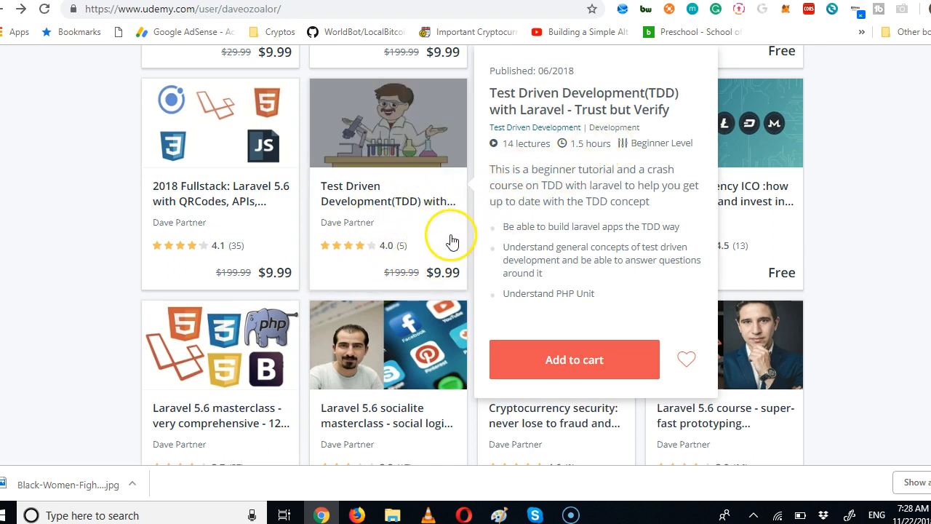
{"action": "mouse_move", "coordinate": [366, 222]}
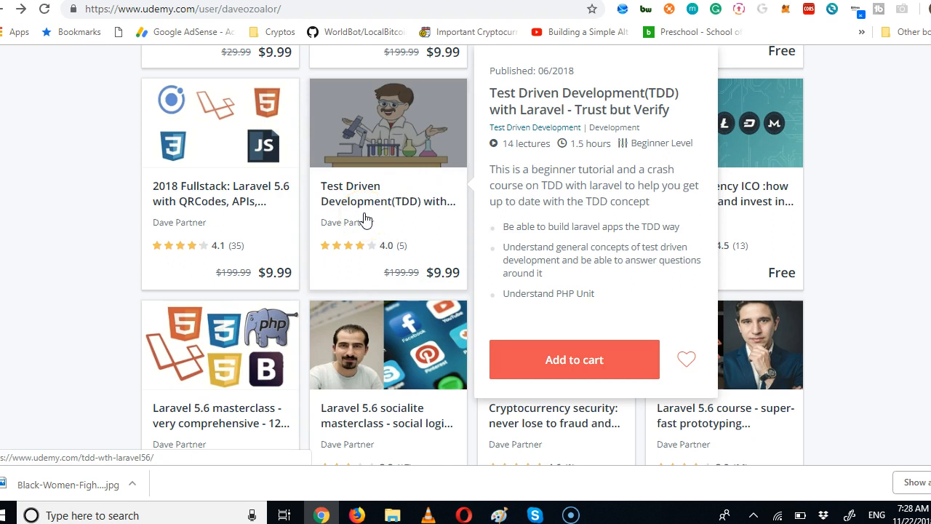
{"action": "mouse_move", "coordinate": [146, 233]}
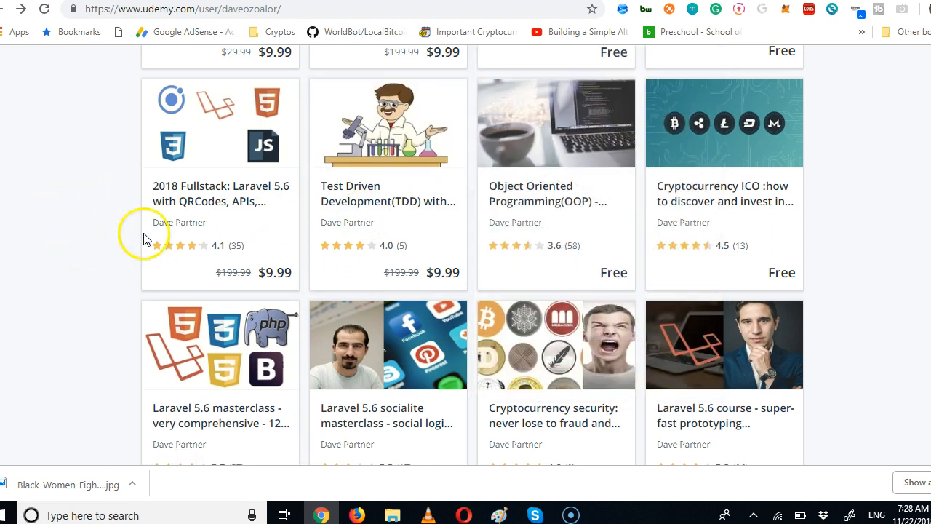
{"action": "mouse_move", "coordinate": [616, 236]}
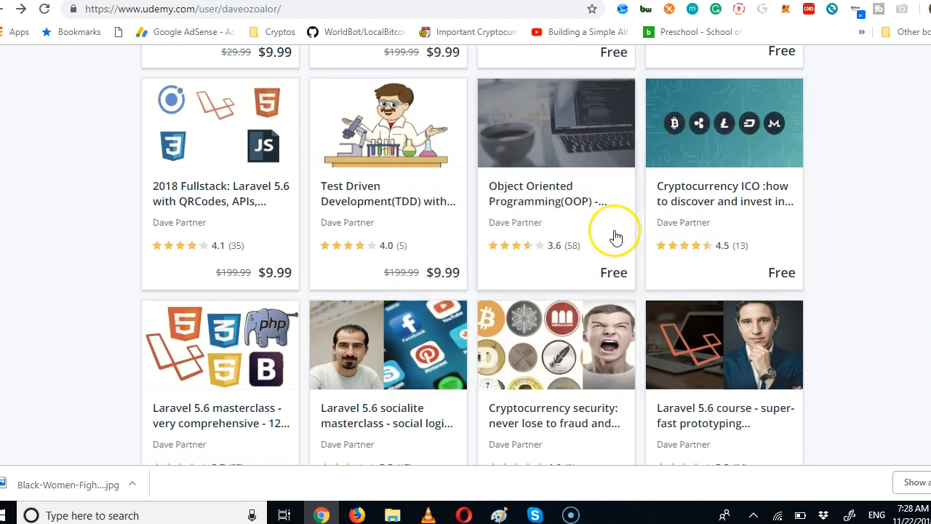
{"action": "mouse_move", "coordinate": [556, 196]}
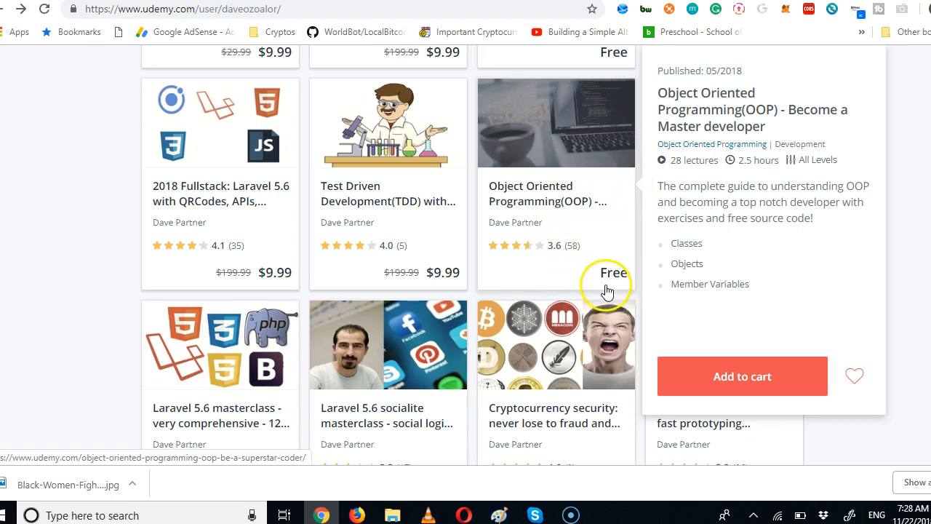
{"action": "mouse_move", "coordinate": [873, 258]}
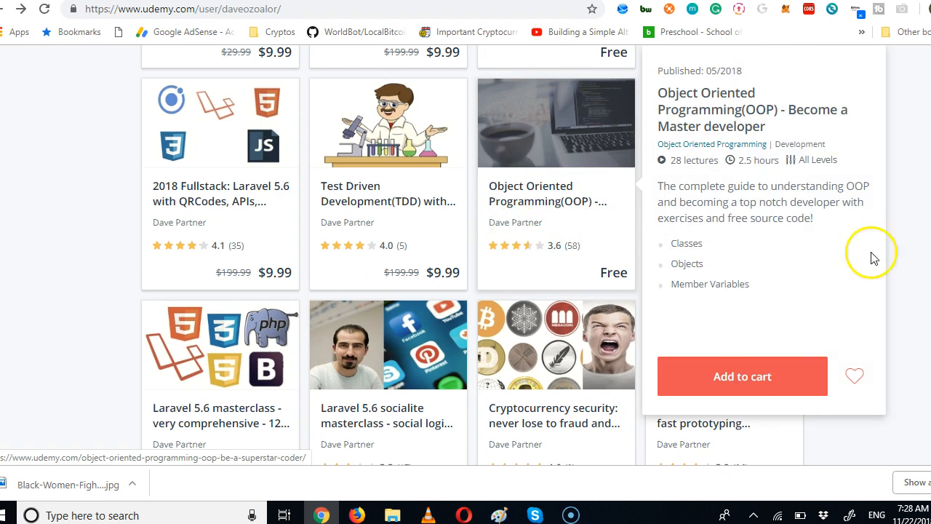
{"action": "scroll", "scroll_direction": "down", "scroll_amount": 3}
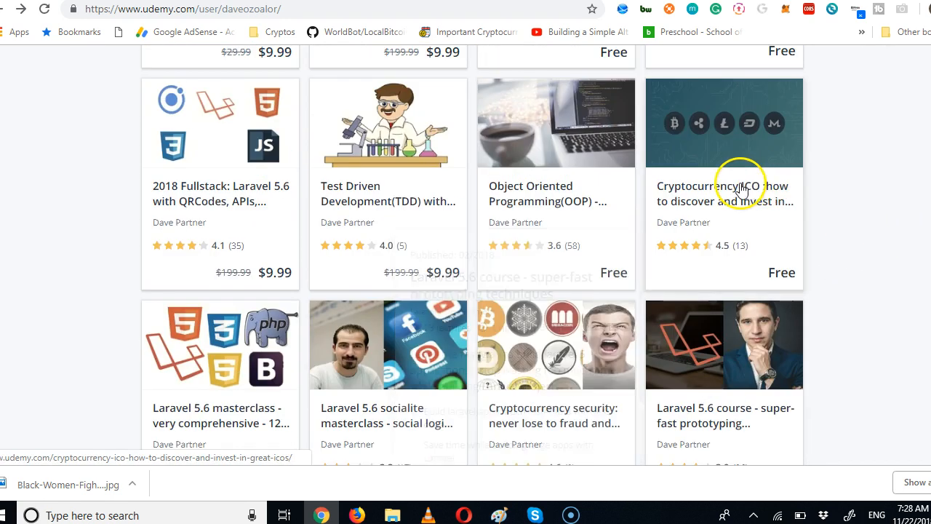
{"action": "mouse_move", "coordinate": [740, 186]}
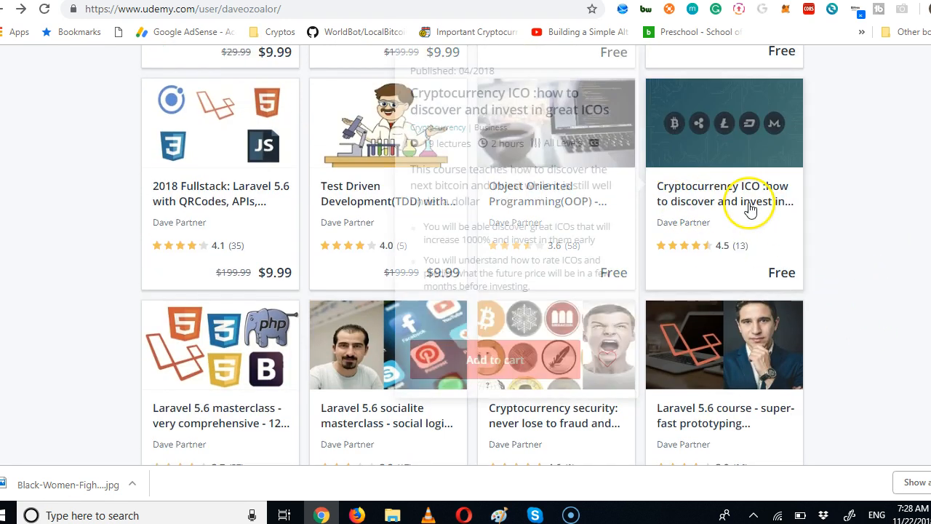
- Scroll to the last course row at the bottom of page one's grid
{"action": "scroll", "scroll_direction": "down", "scroll_amount": 3}
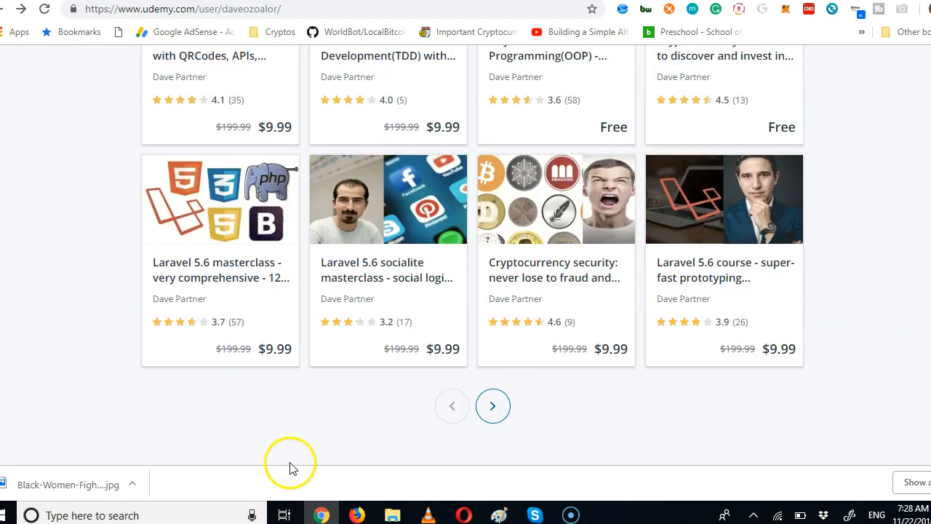
{"action": "mouse_move", "coordinate": [221, 276]}
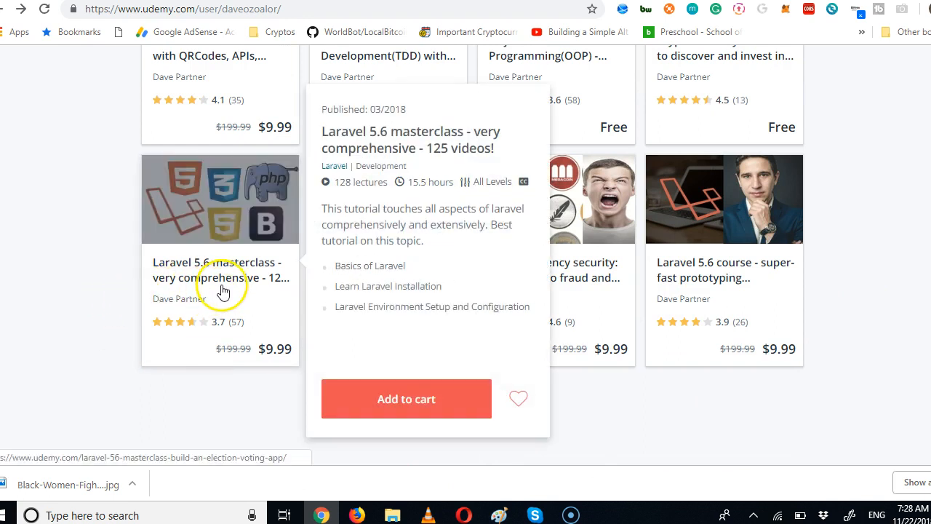
{"action": "mouse_move", "coordinate": [433, 198]}
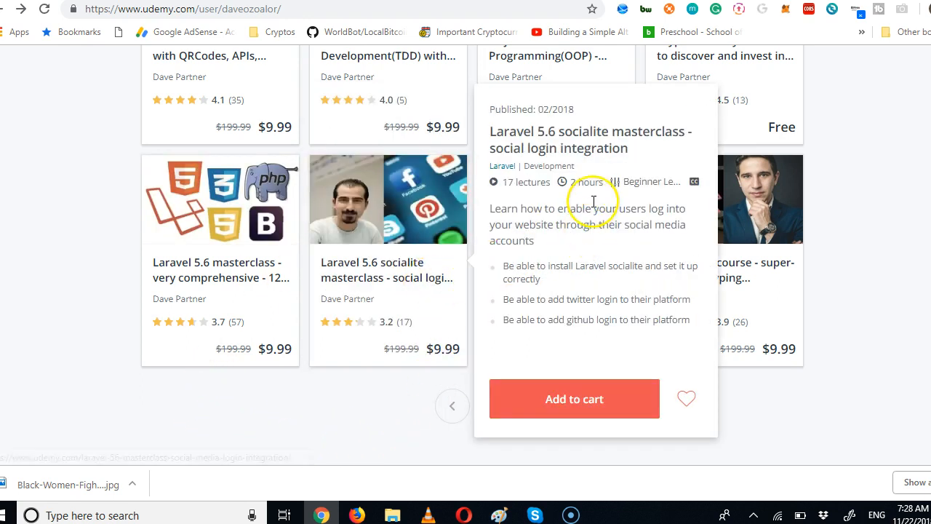
{"action": "mouse_move", "coordinate": [593, 206]}
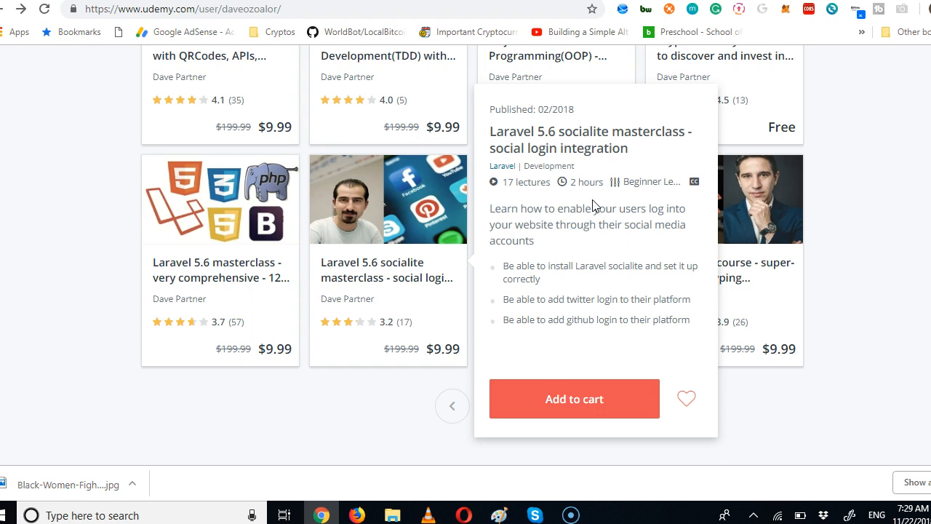
{"action": "mouse_move", "coordinate": [623, 211]}
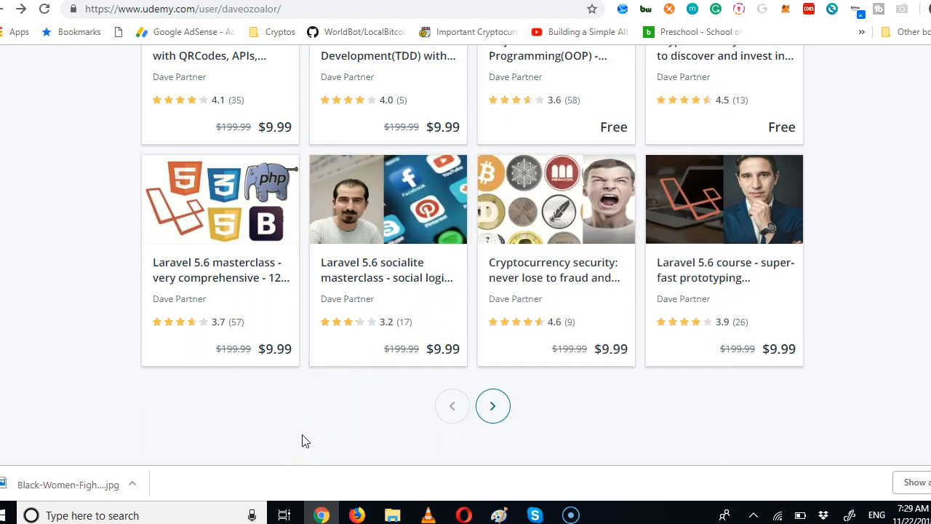
{"action": "mouse_move", "coordinate": [556, 200]}
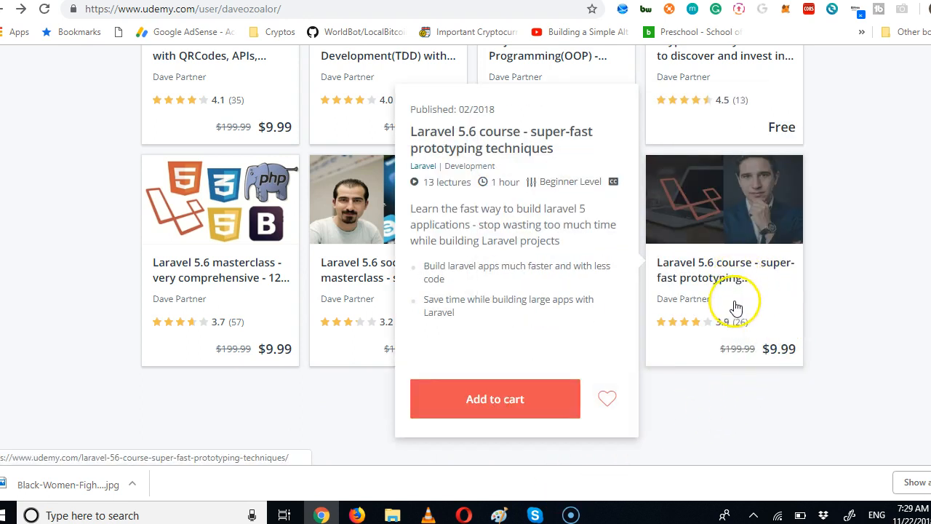
{"action": "mouse_move", "coordinate": [520, 262]}
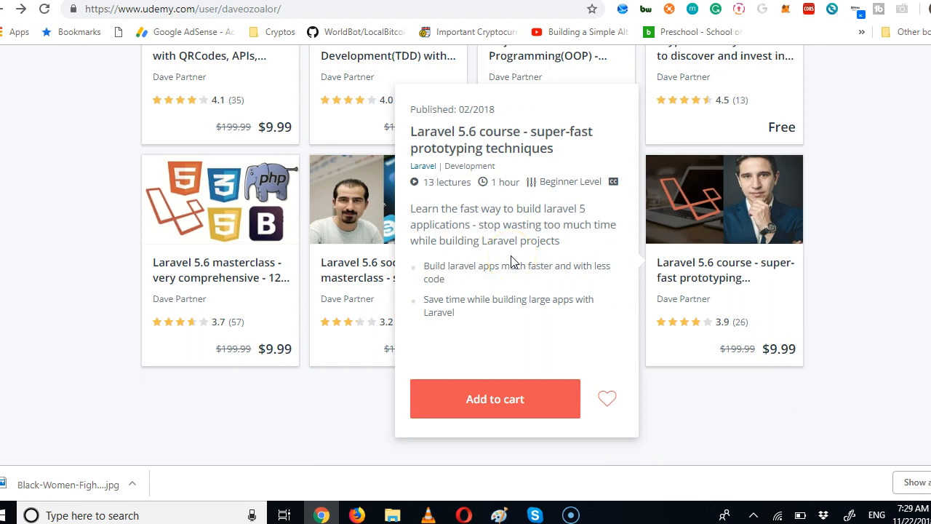
{"action": "mouse_move", "coordinate": [515, 245]}
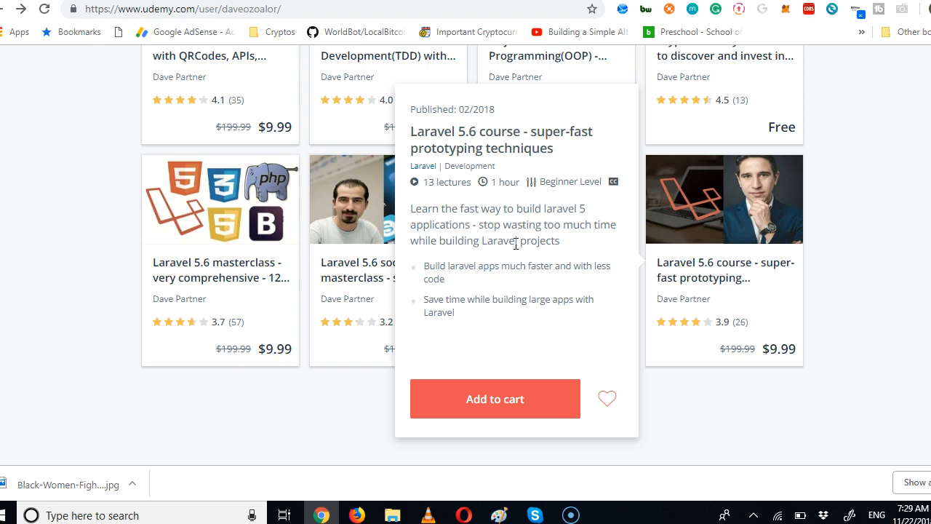
{"action": "mouse_move", "coordinate": [514, 285]}
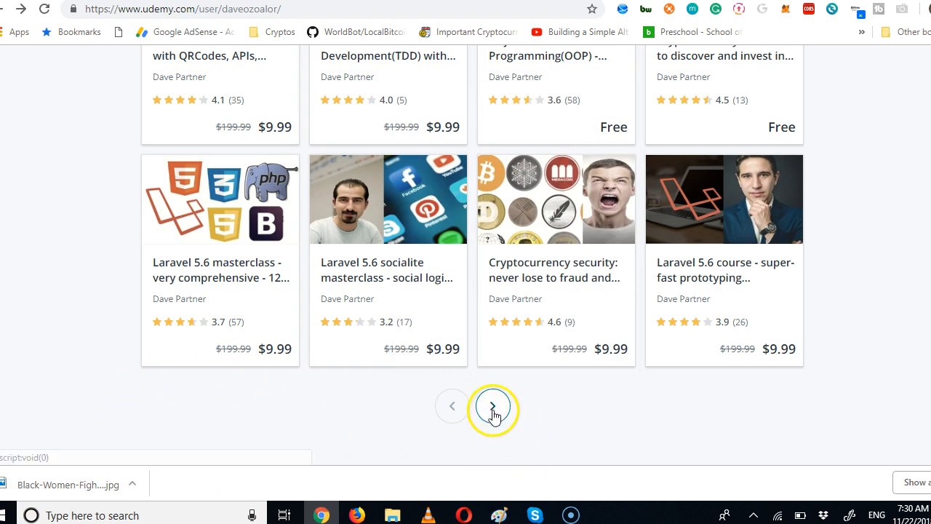
- Go to page 2 of taught courses and scroll through it, previewing the RESTful API Swagger course
{"action": "left_click", "coordinate": [493, 406]}
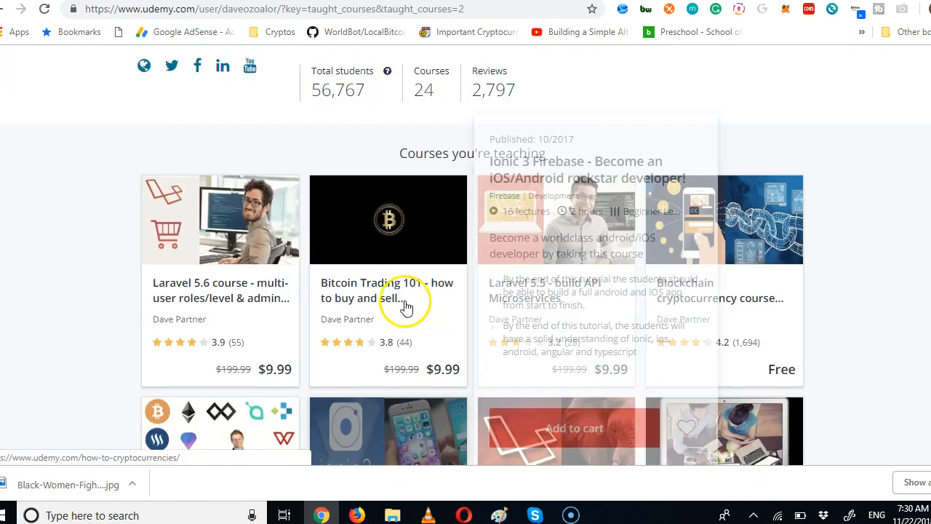
{"action": "scroll", "scroll_direction": "down", "scroll_amount": 3}
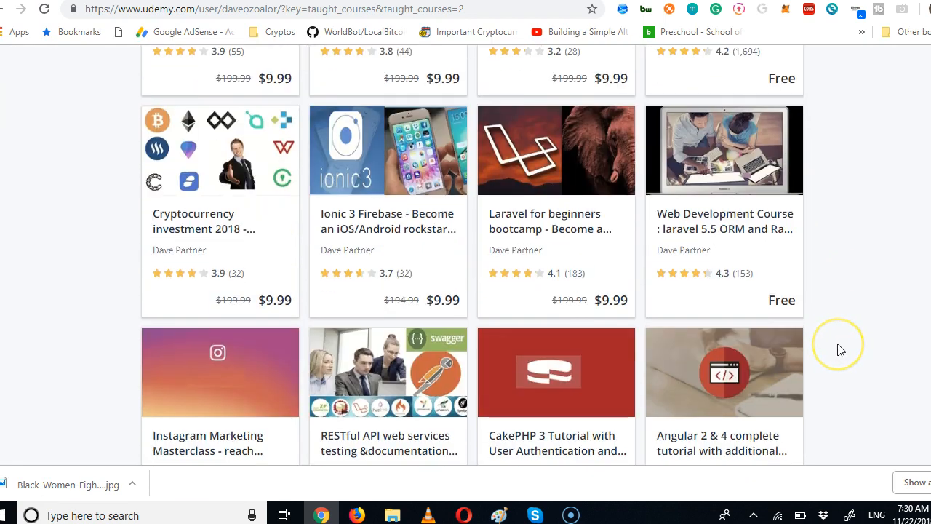
{"action": "scroll", "scroll_direction": "down", "scroll_amount": 3}
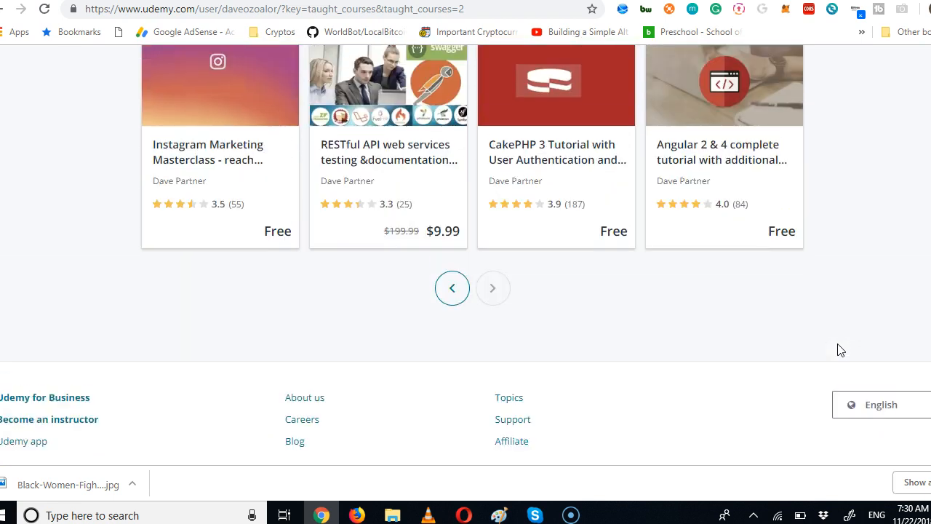
{"action": "scroll", "scroll_direction": "down", "scroll_amount": 3}
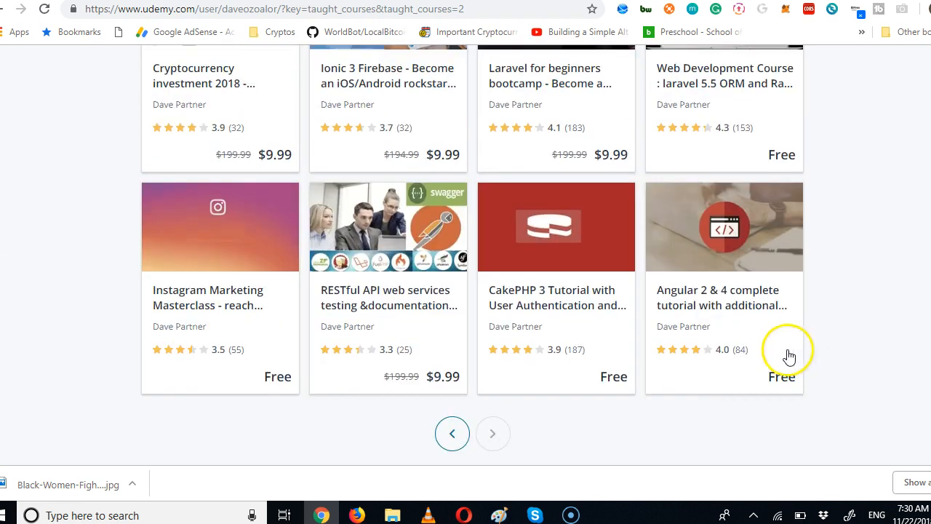
{"action": "mouse_move", "coordinate": [716, 516]}
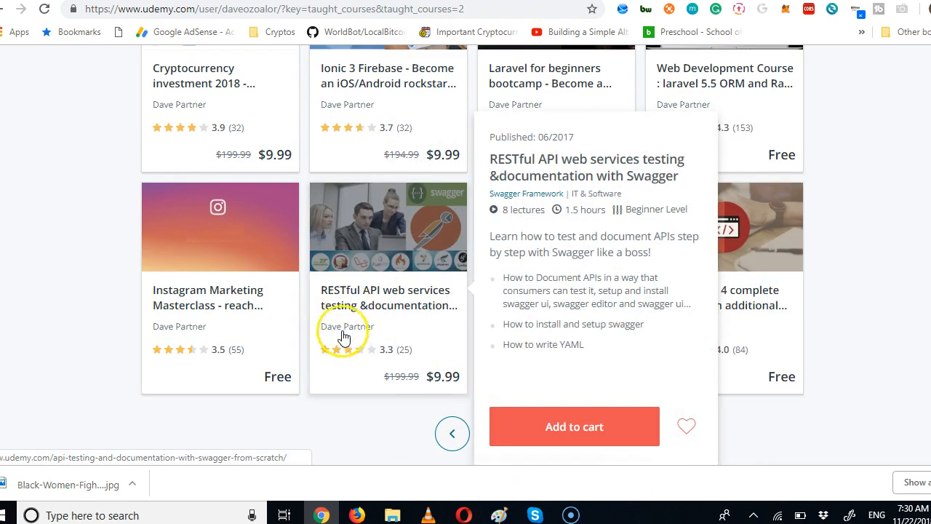
{"action": "mouse_move", "coordinate": [408, 377]}
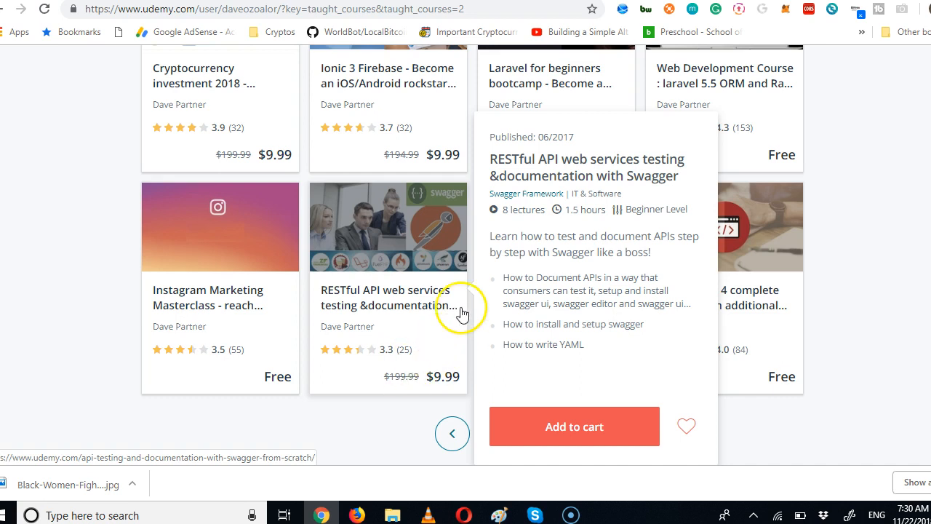
{"action": "mouse_move", "coordinate": [62, 327]}
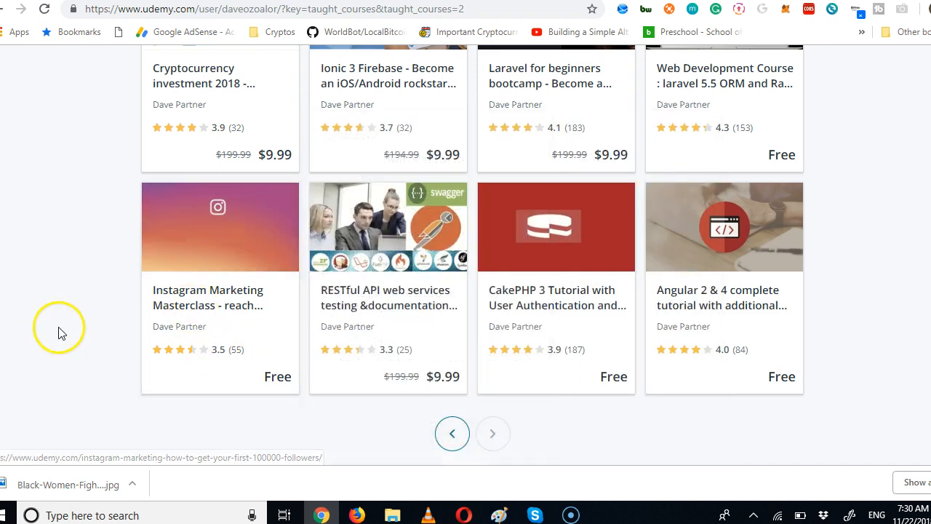
{"action": "scroll", "scroll_direction": "up", "scroll_amount": 3}
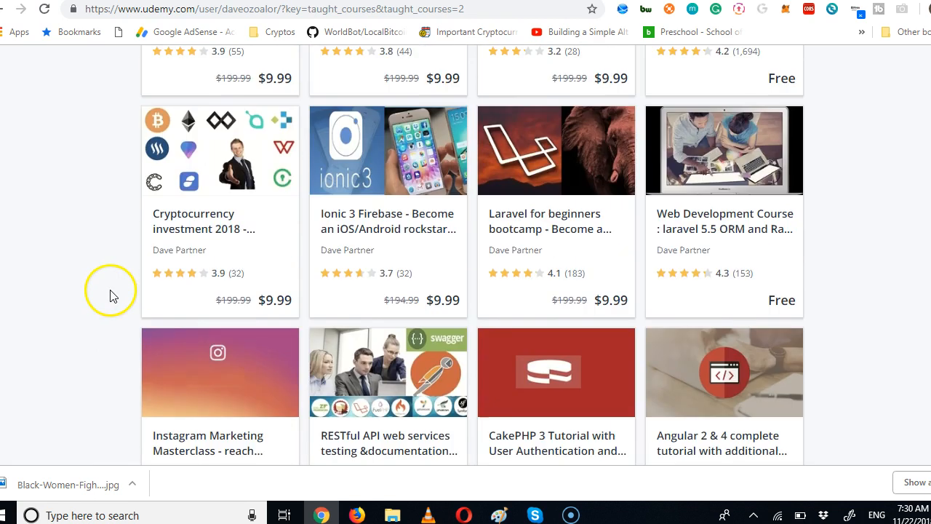
{"action": "mouse_move", "coordinate": [764, 226]}
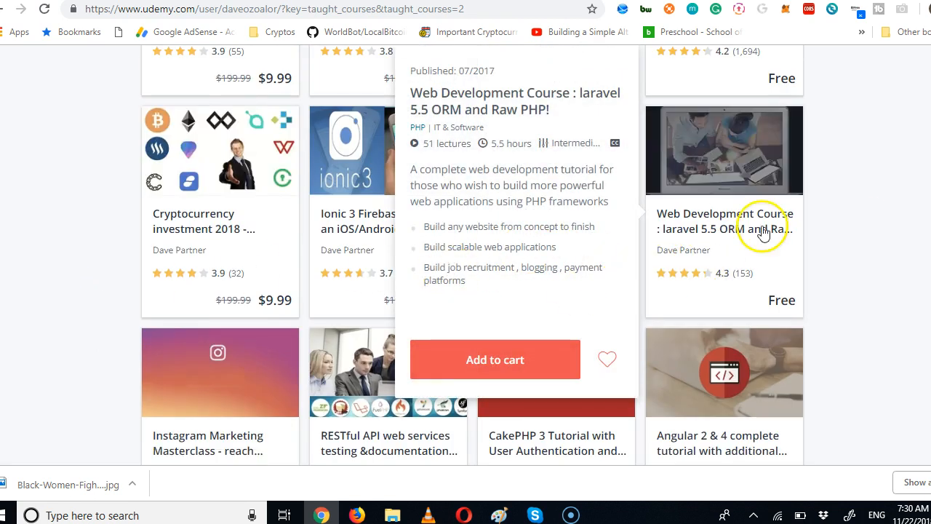
{"action": "mouse_move", "coordinate": [178, 385]}
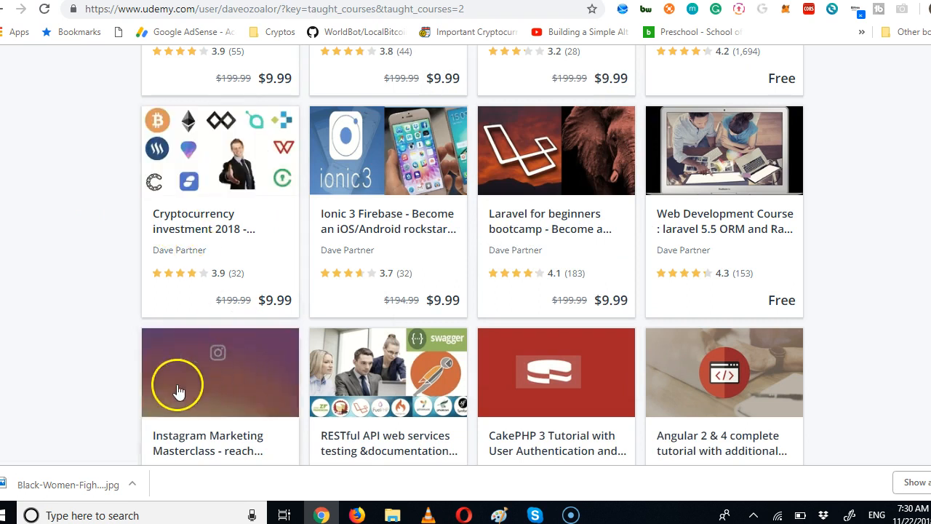
{"action": "mouse_move", "coordinate": [167, 385]}
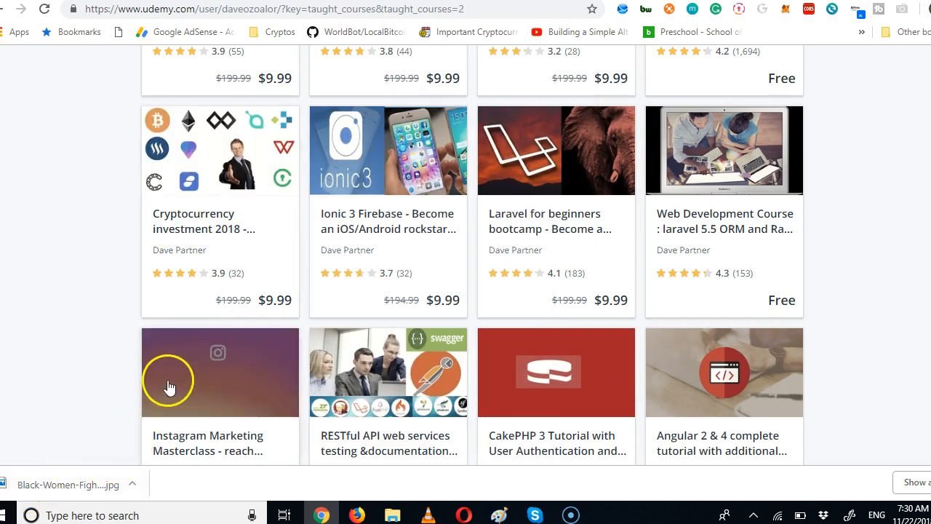
- Scroll back up to the profile header with bio and student, course and review totals
{"action": "scroll", "scroll_direction": "up", "scroll_amount": 3}
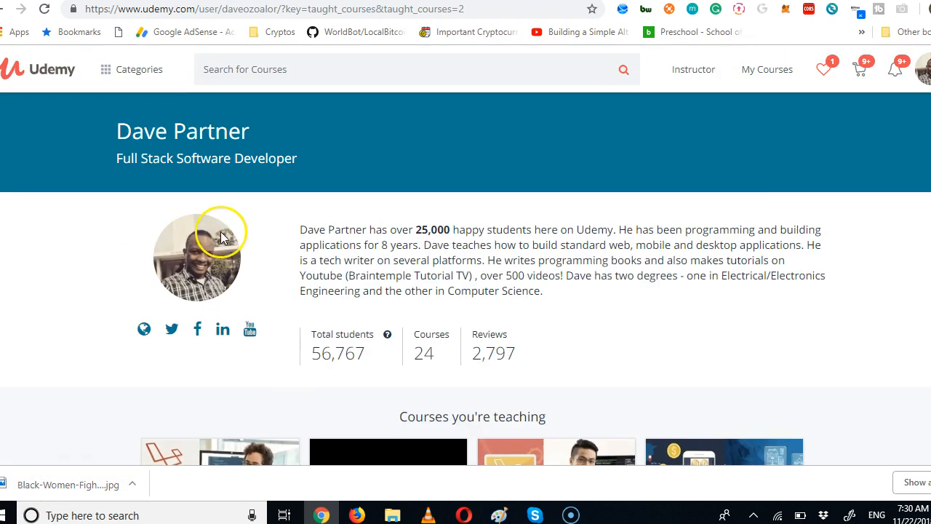
{"action": "mouse_move", "coordinate": [558, 311]}
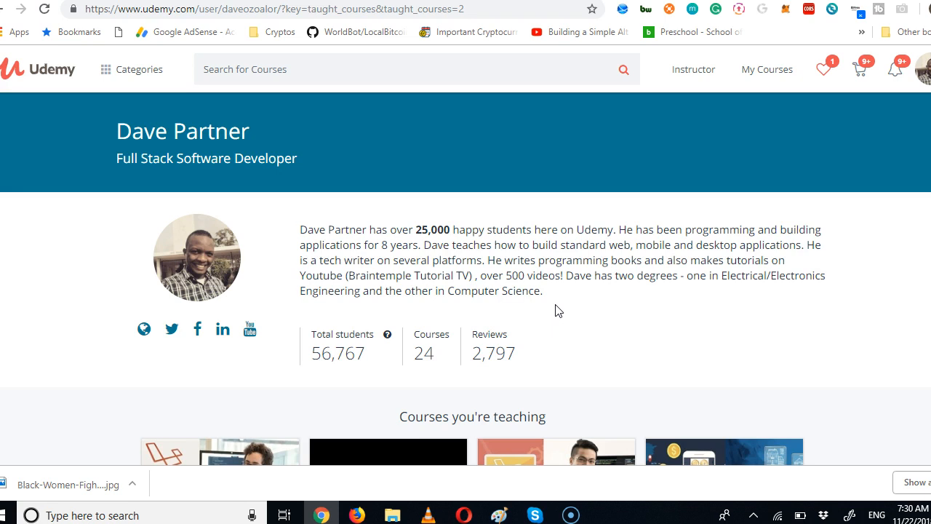
{"action": "mouse_move", "coordinate": [11, 479]}
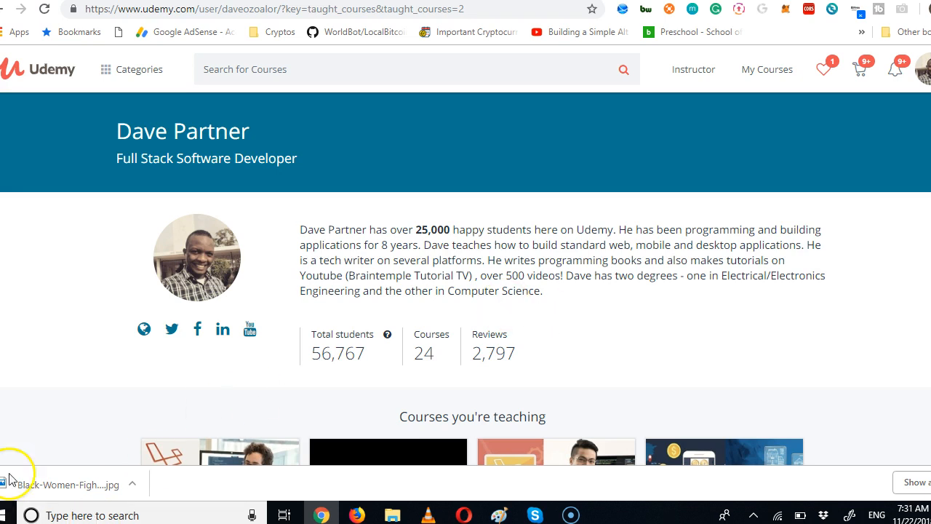